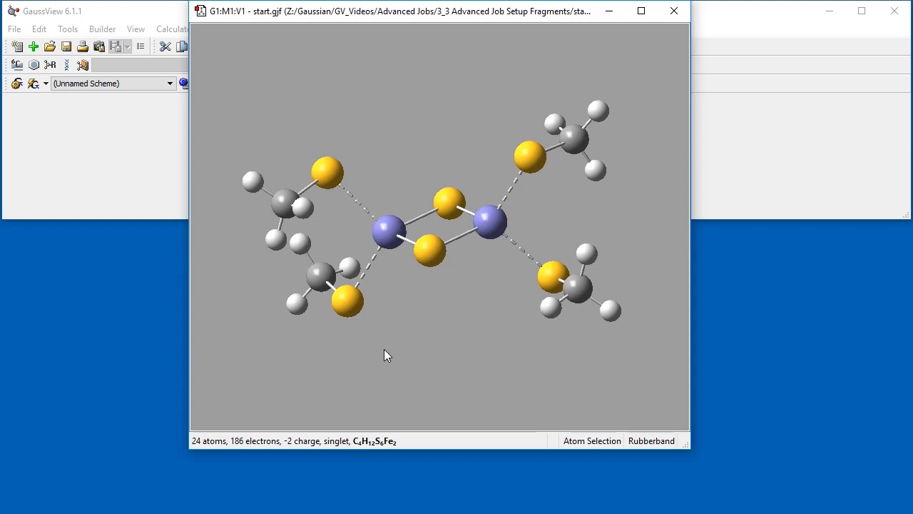
mouse_move(571, 301)
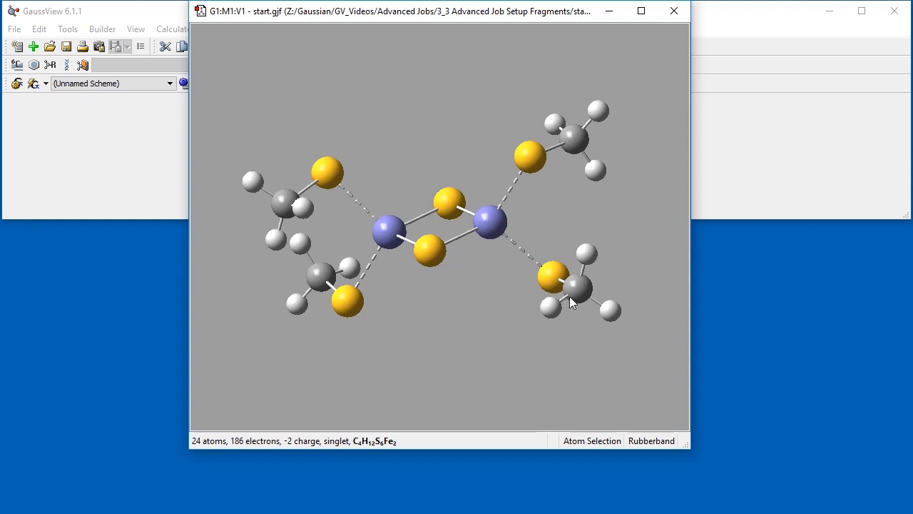
Step: Inspect the dimer's ligands, then open the Atom Group Editor set to Gaussian Fragment class
drag(571, 299, 550, 310)
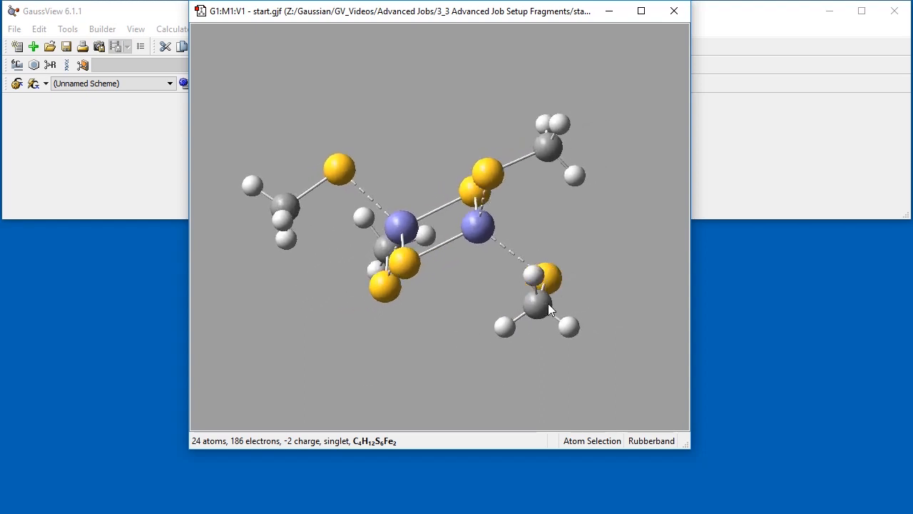
drag(550, 309, 442, 383)
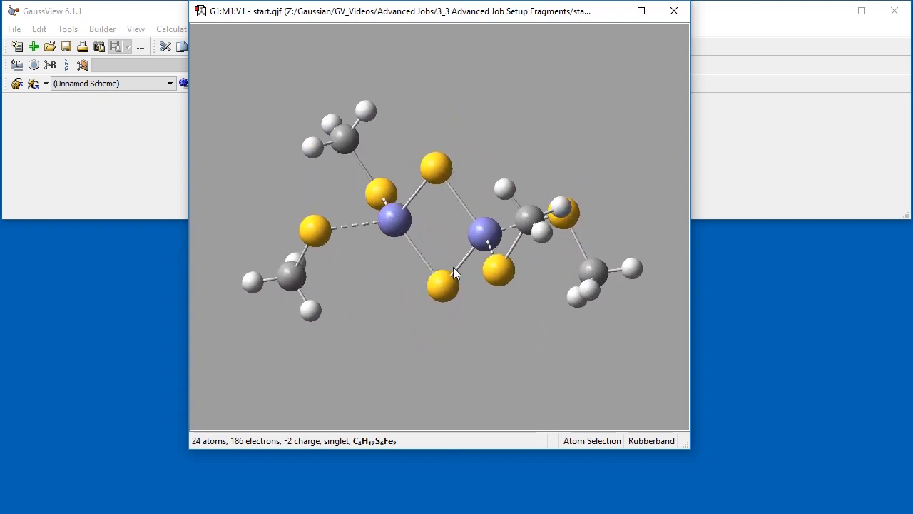
drag(456, 273, 438, 214)
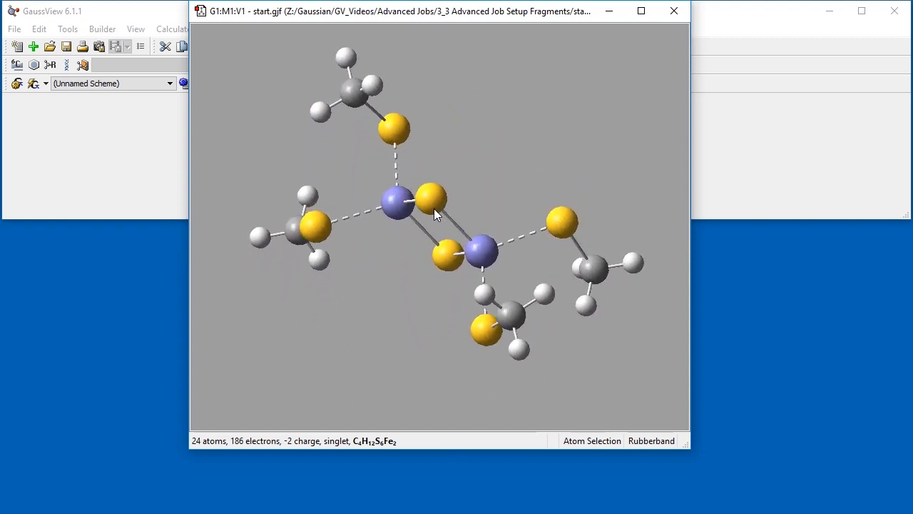
drag(435, 214, 307, 268)
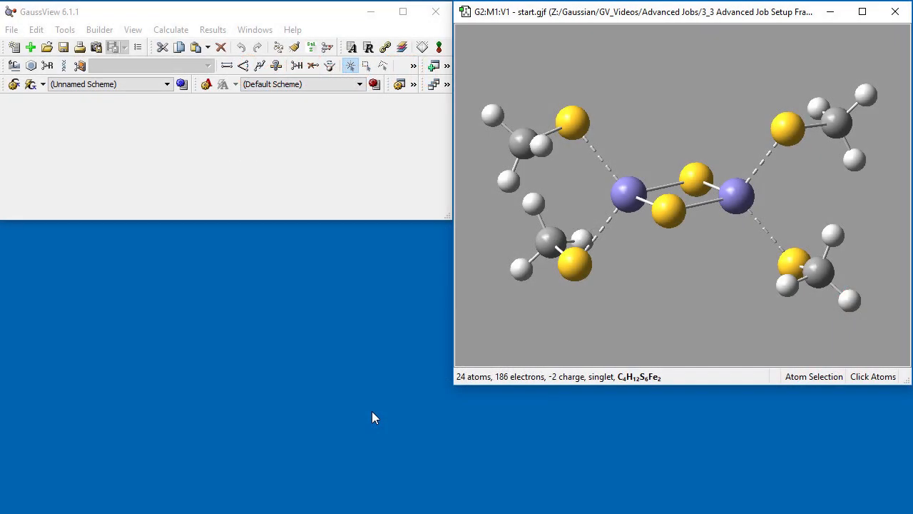
mouse_move(64, 46)
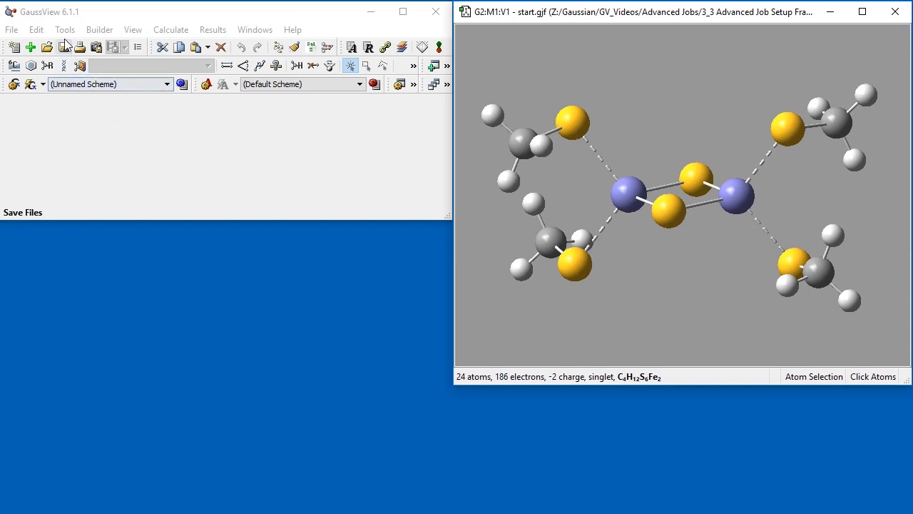
click(65, 29)
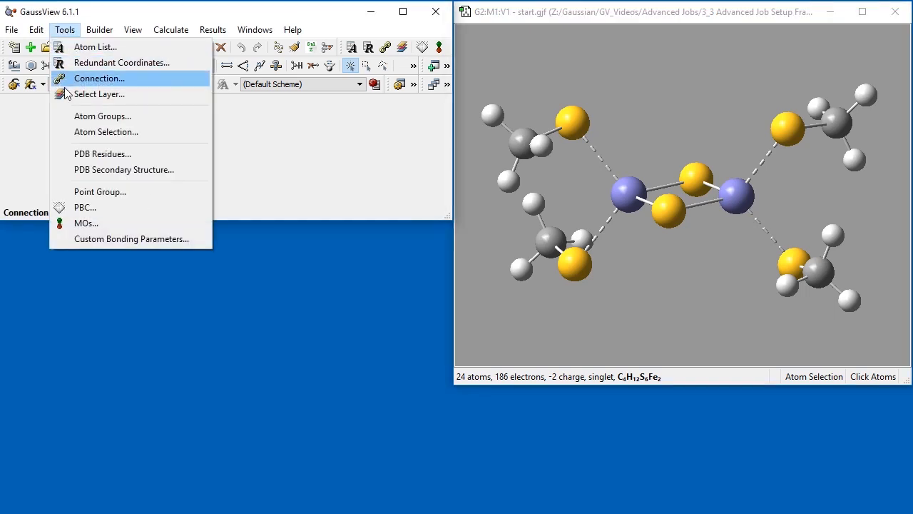
click(102, 116)
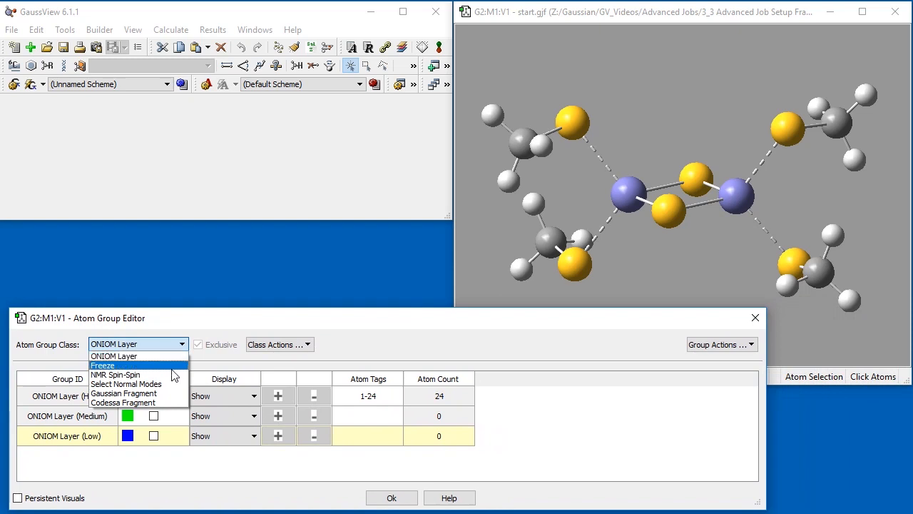
mouse_move(175, 393)
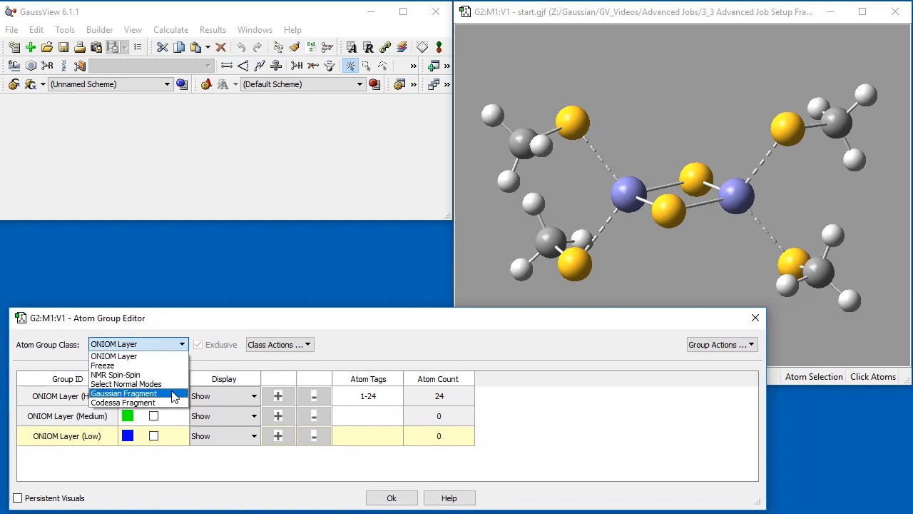
click(123, 393)
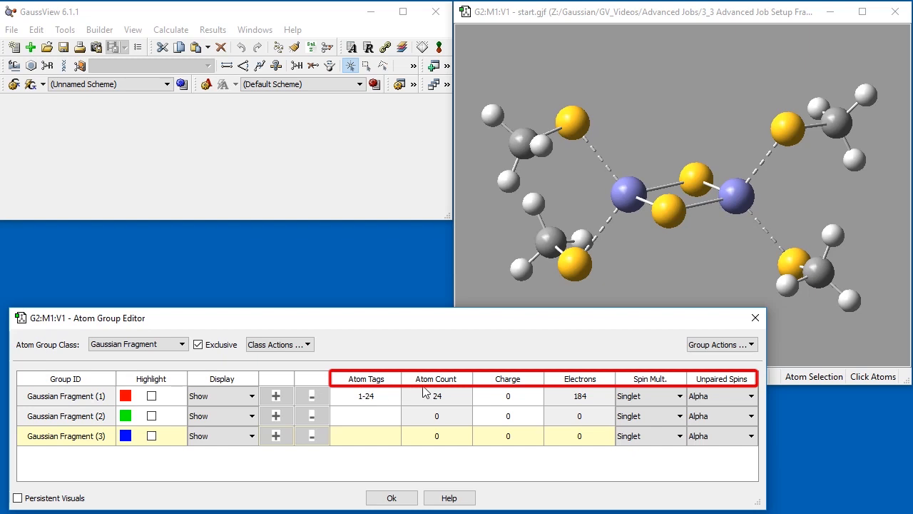
mouse_move(511, 394)
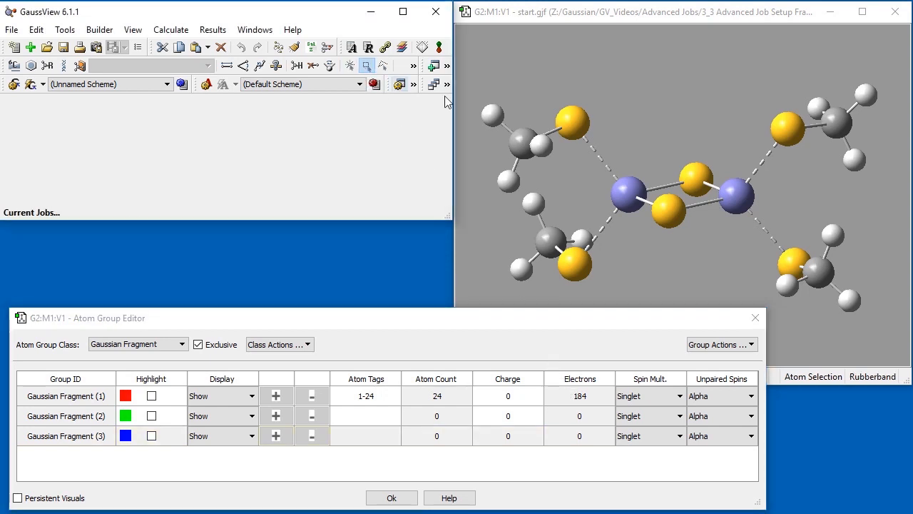
Step: Assign the left iron with its ligands to fragment 2 and the right iron's to fragment 3
drag(487, 90, 564, 197)
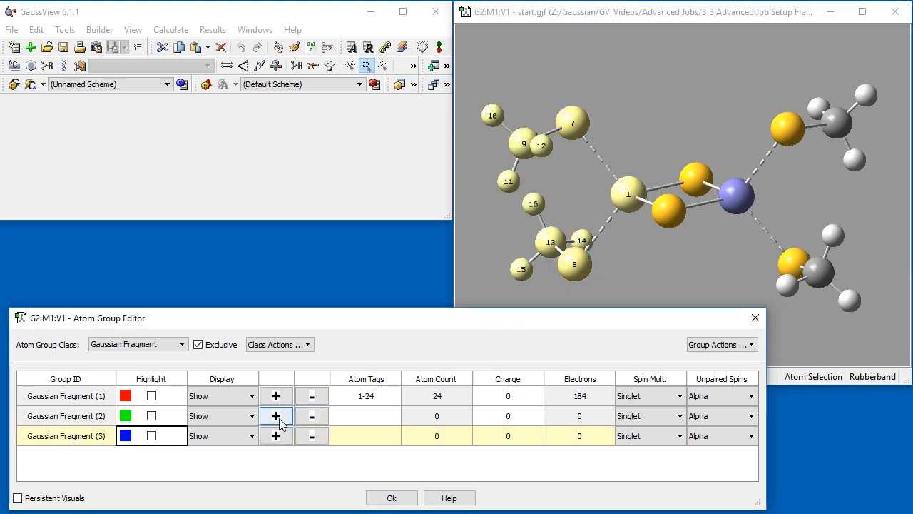
click(275, 415)
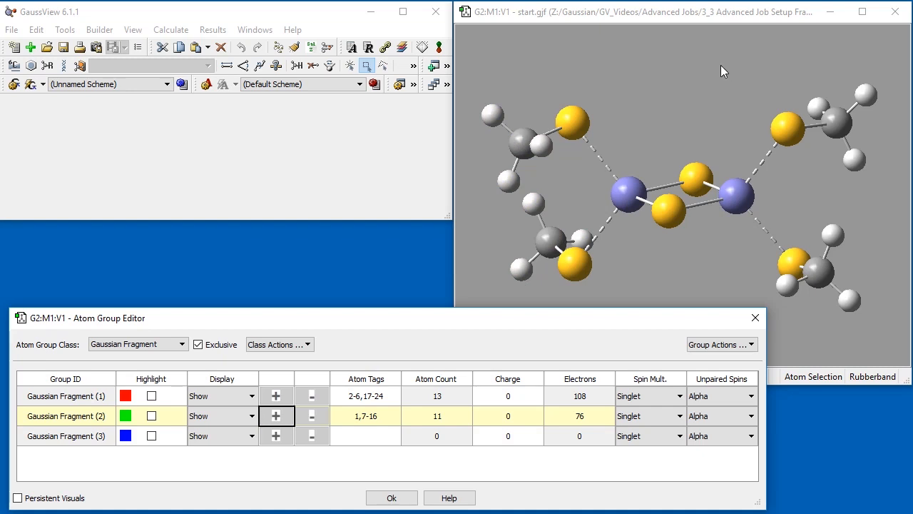
drag(722, 71, 884, 333)
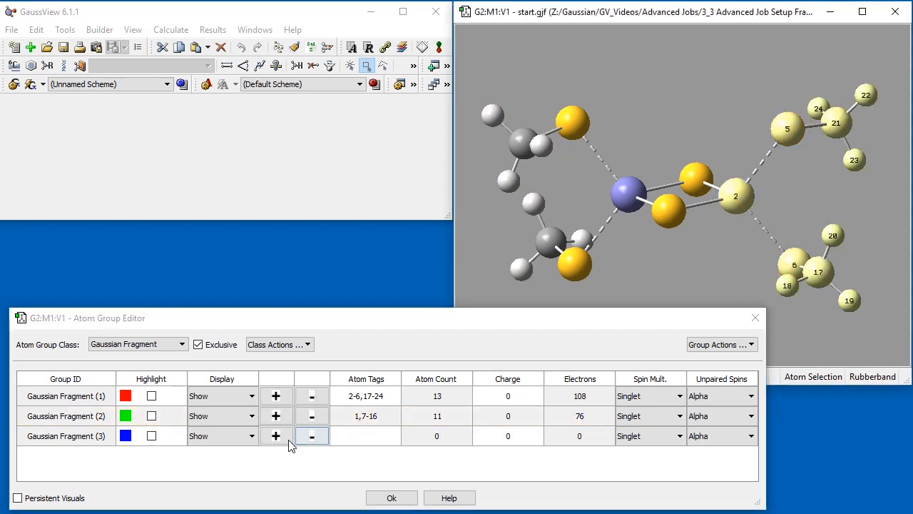
click(276, 435)
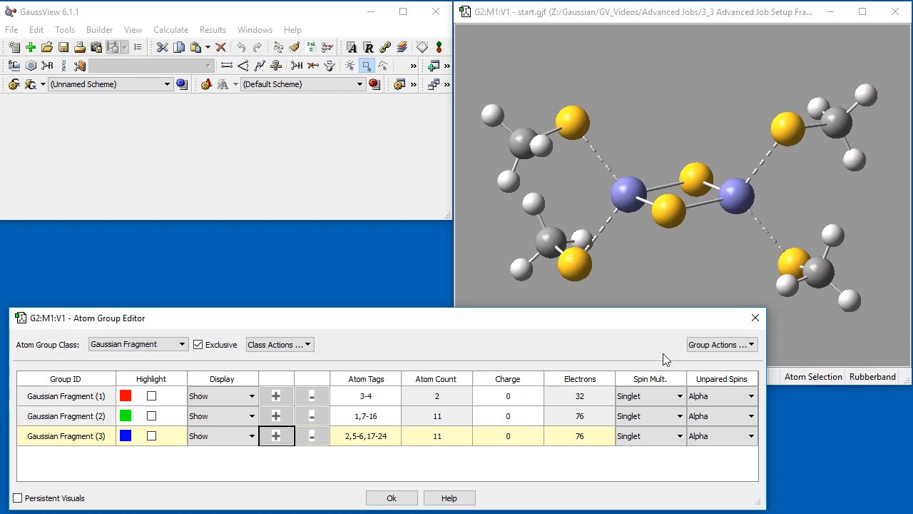
Step: Create Gaussian Fragment (4) and put bridging sulfur atom 3 into it
click(720, 344)
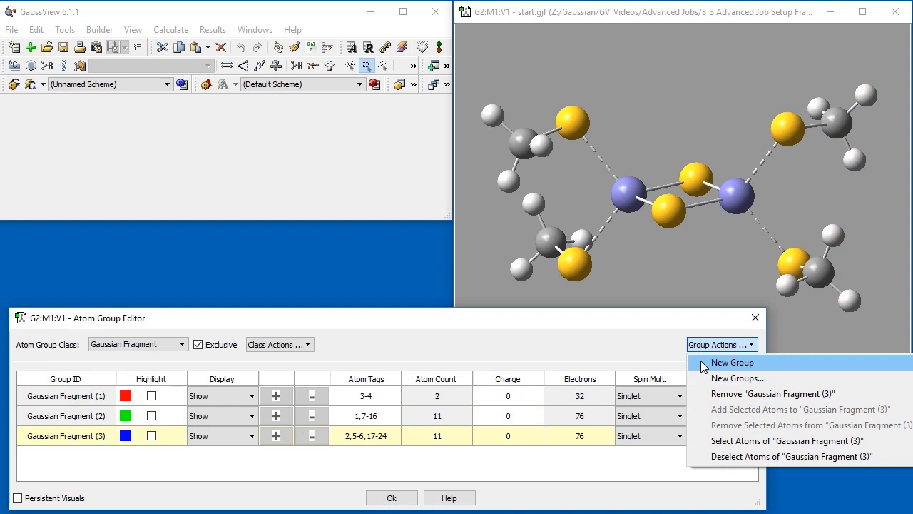
click(731, 362)
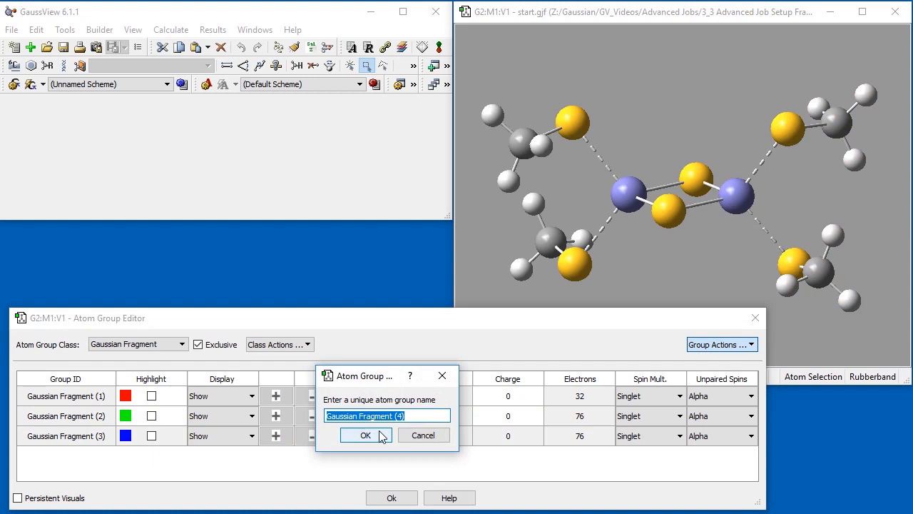
click(365, 435)
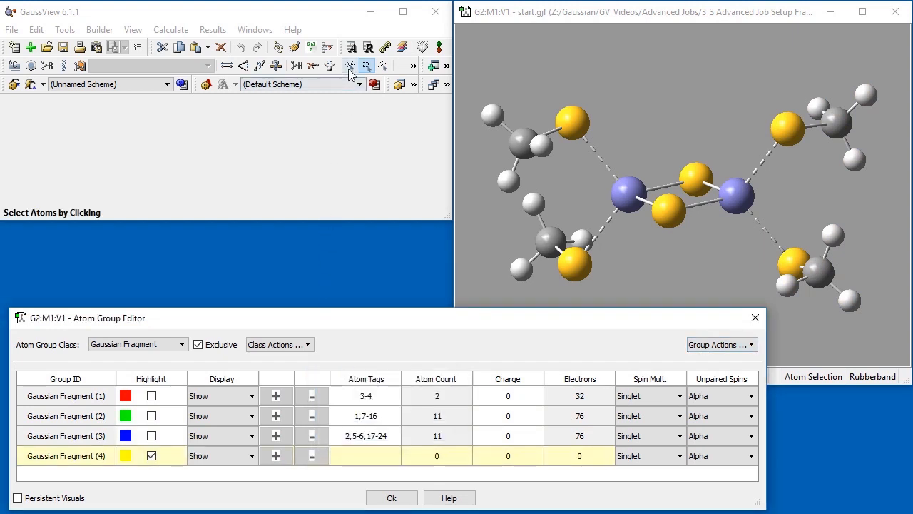
click(350, 65)
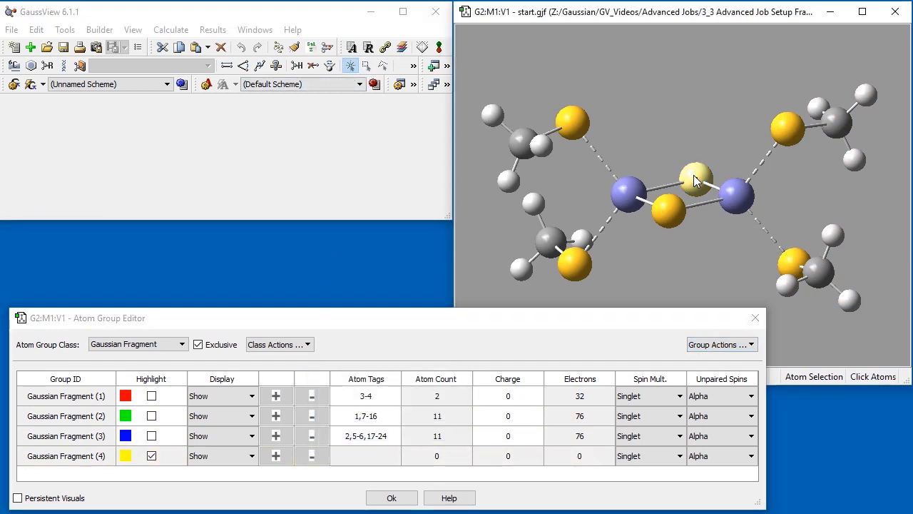
click(276, 455)
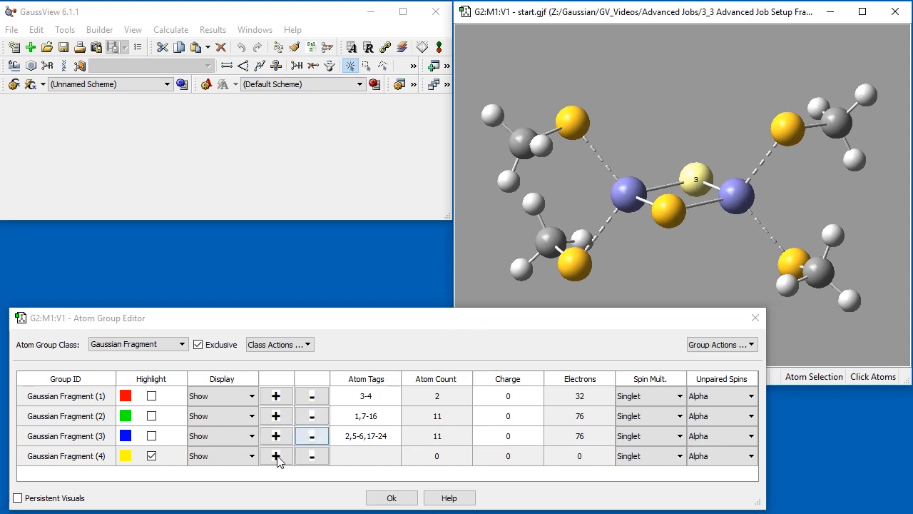
click(275, 456)
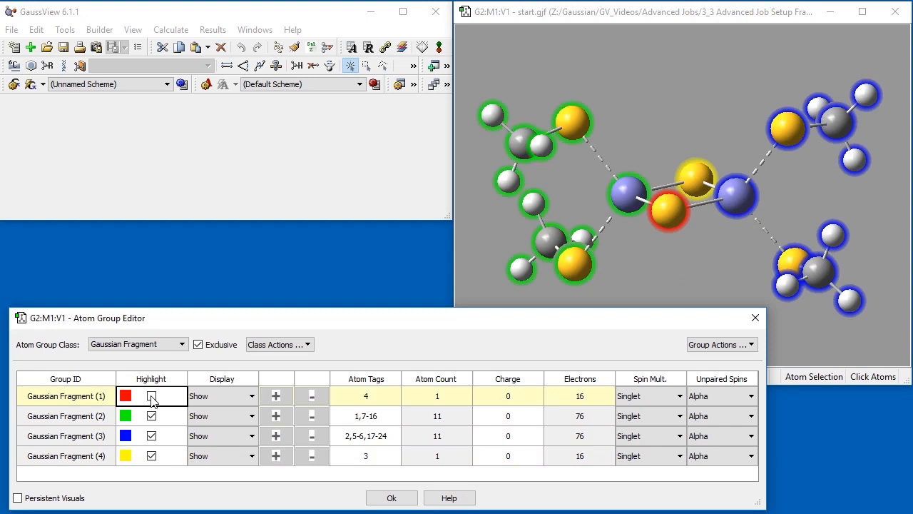
Step: Make fragments 2 and 3 charge-1 sextets, fragment 4 charge -2, and fragment 3 spins beta
click(152, 395)
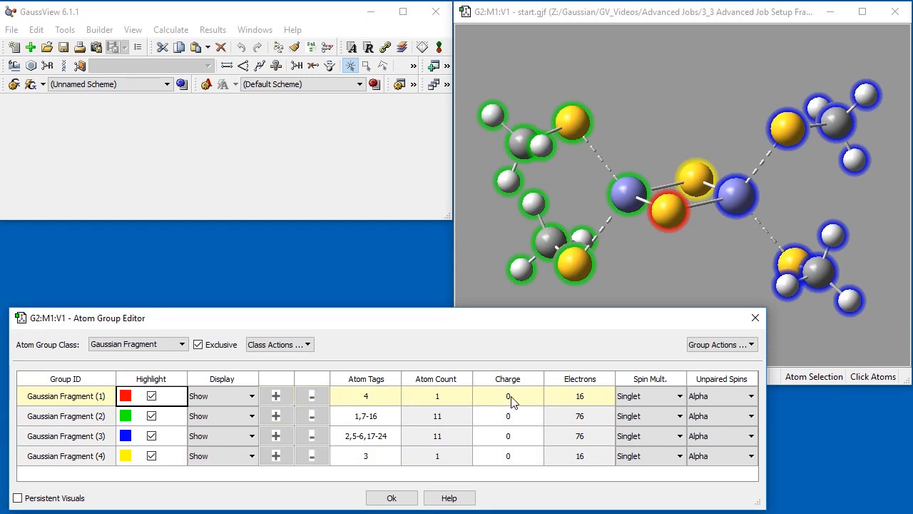
click(507, 396)
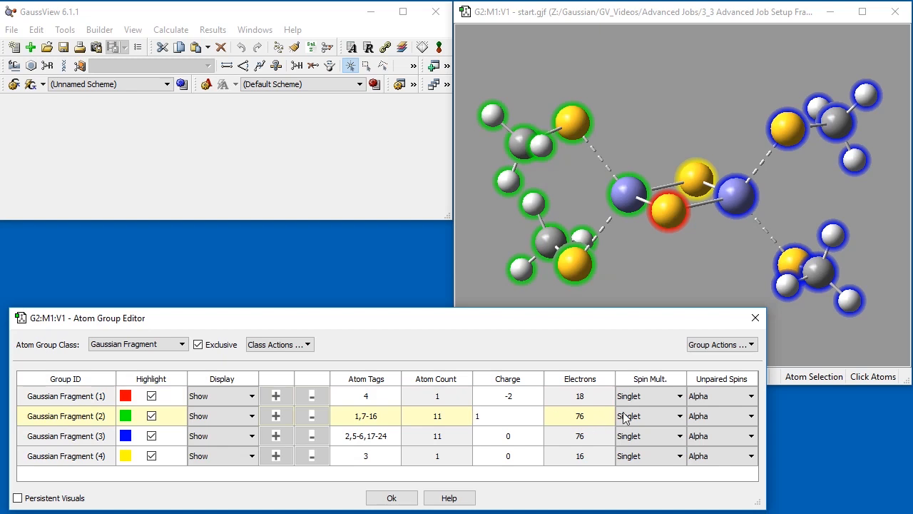
click(647, 415)
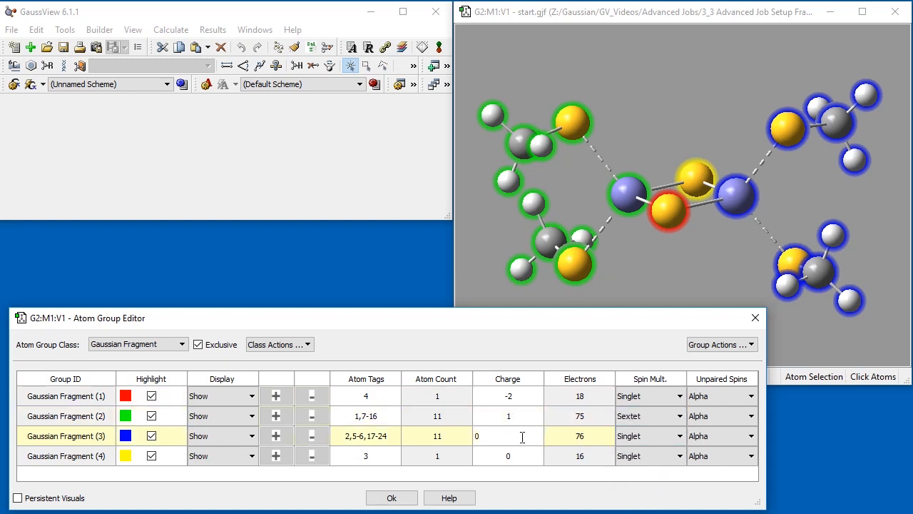
click(649, 436)
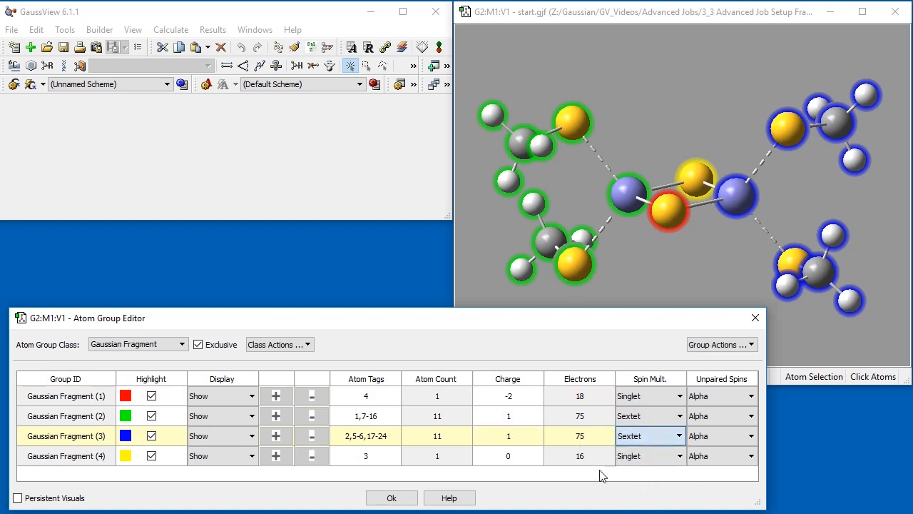
click(508, 455)
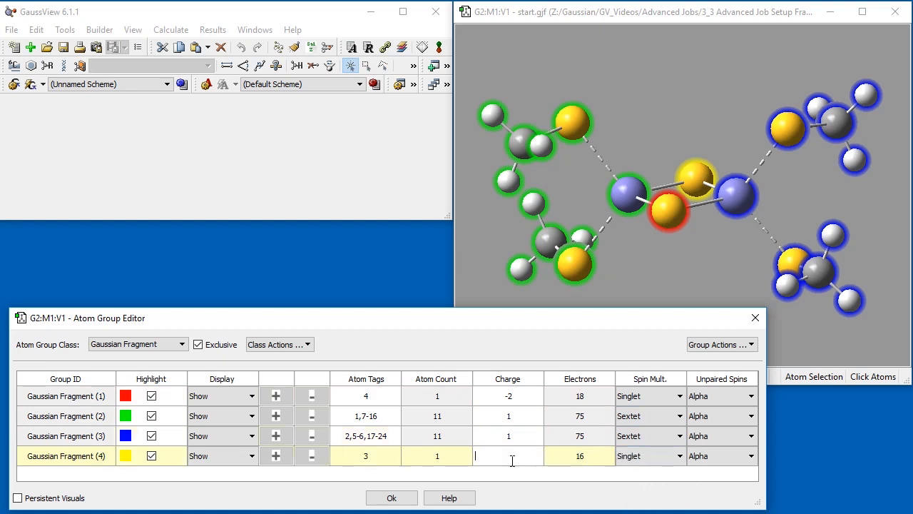
text(-2)
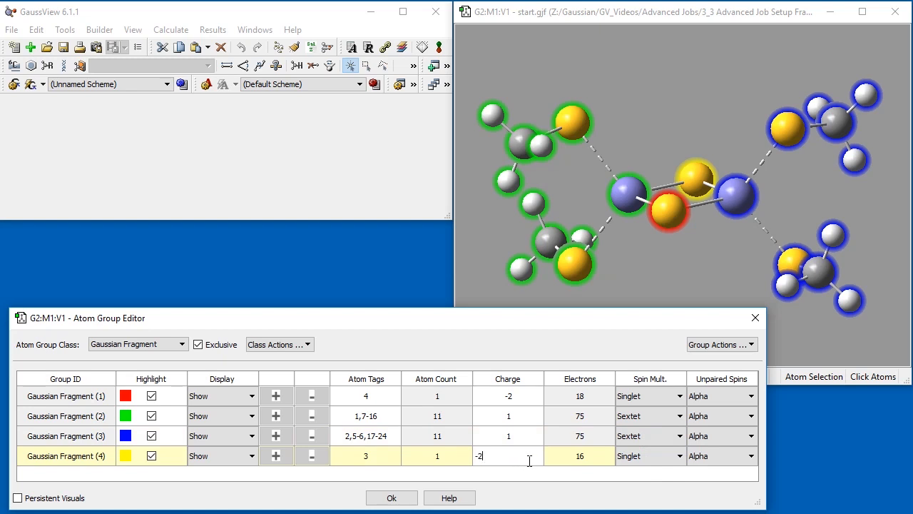
click(749, 435)
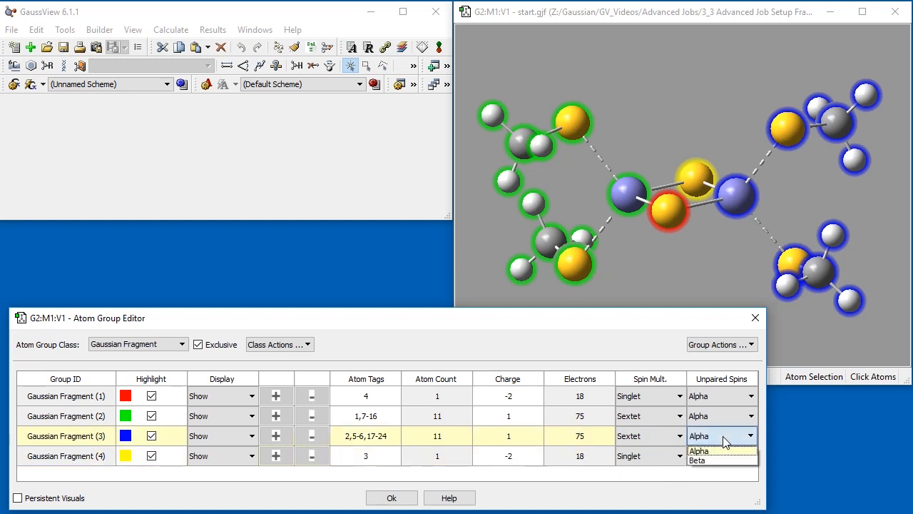
mouse_move(726, 463)
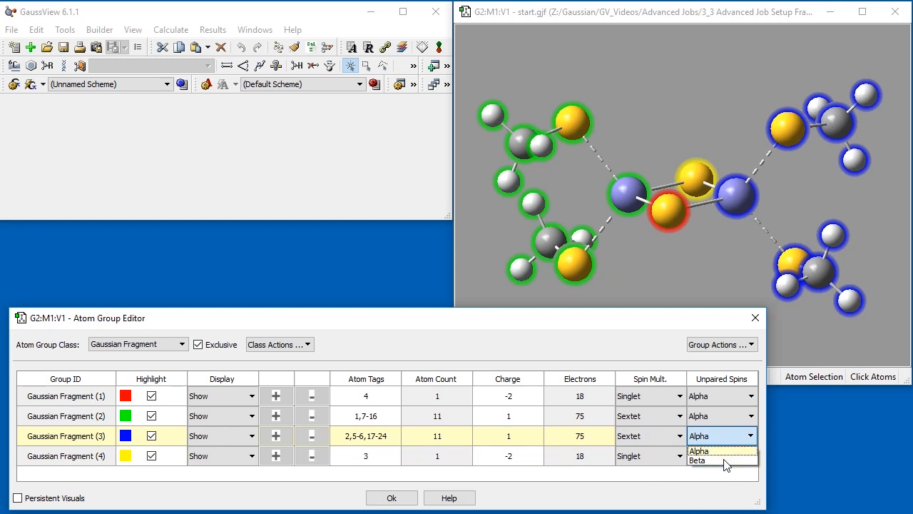
click(698, 460)
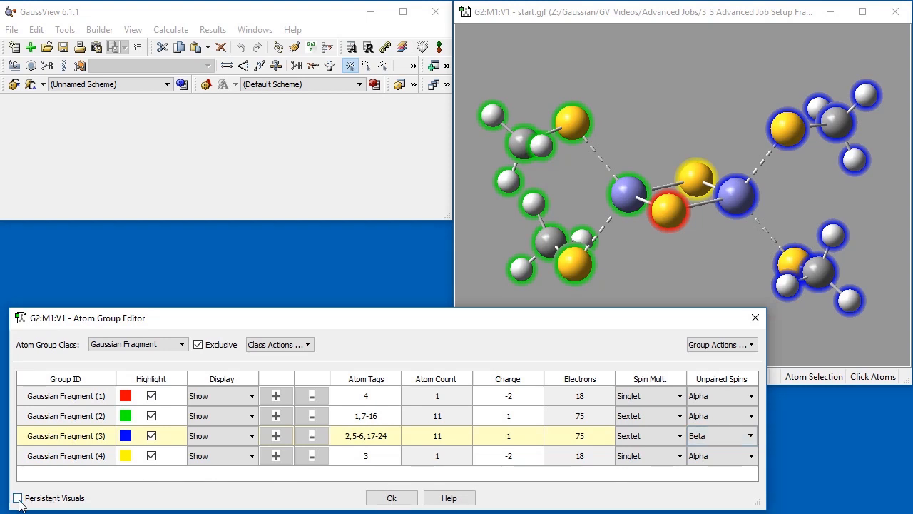
Step: Keep visuals persistent, accept the four fragments, and open Gaussian Calculation Setup
click(18, 497)
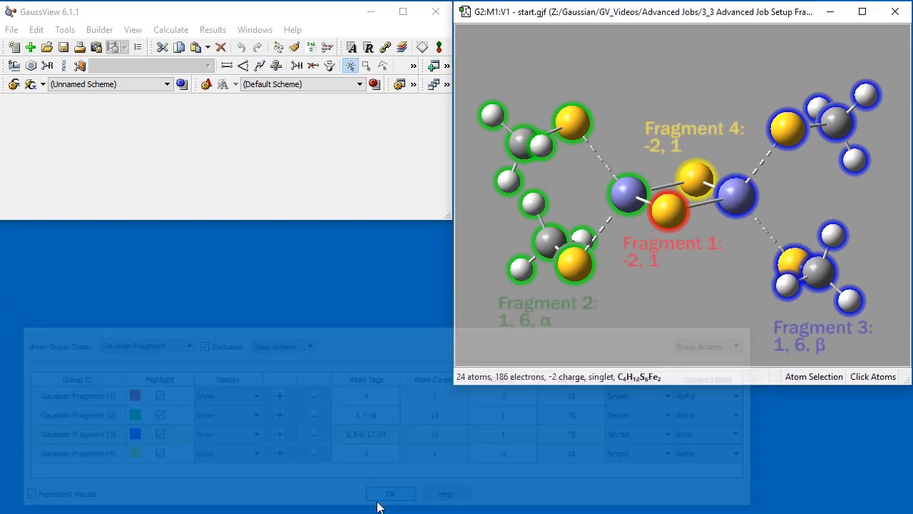
click(390, 493)
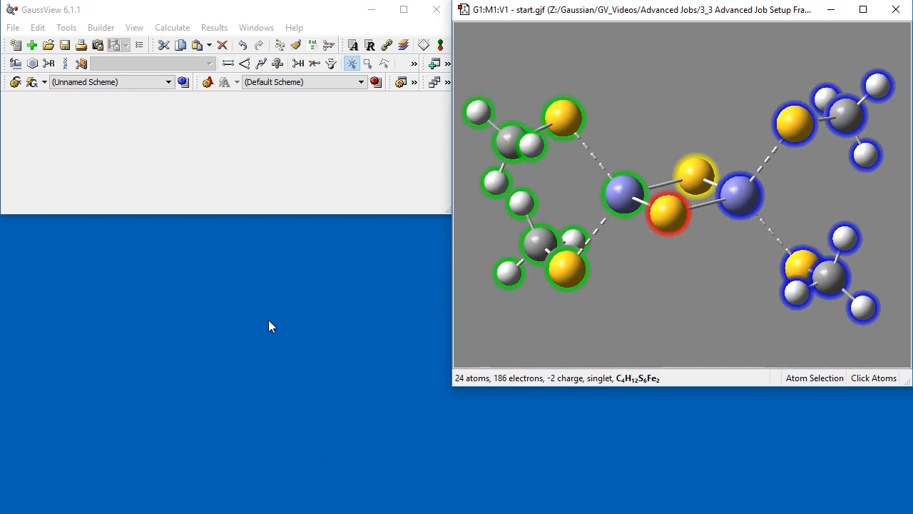
click(172, 27)
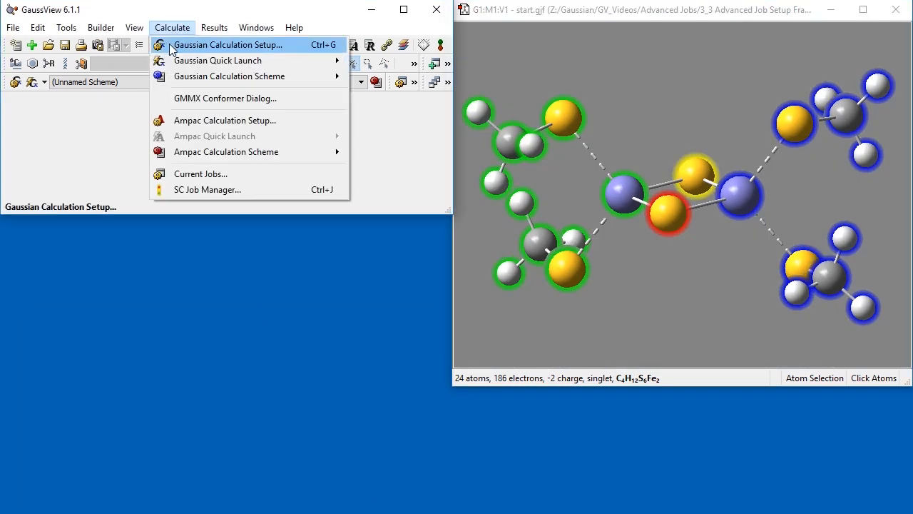
click(227, 44)
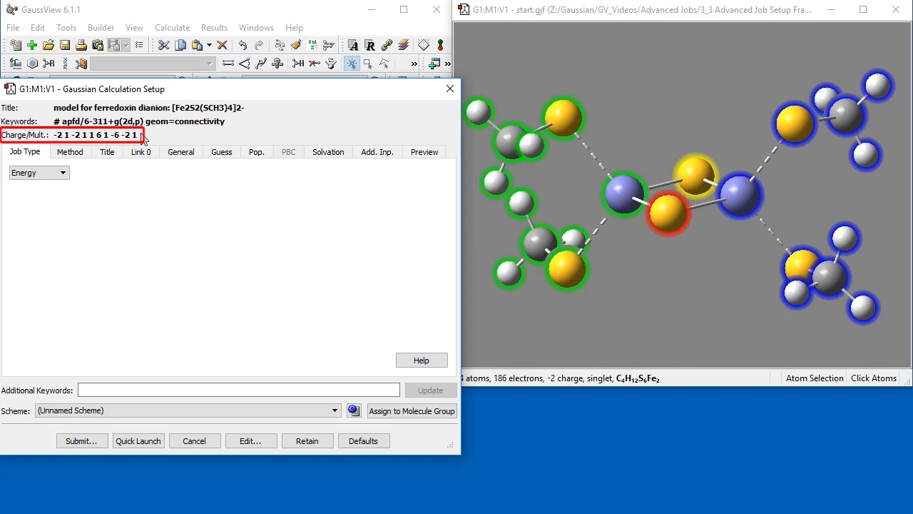
Step: Keep the Energy job and make the method unrestricted (uapfd/6-311+g(2d,p))
click(39, 173)
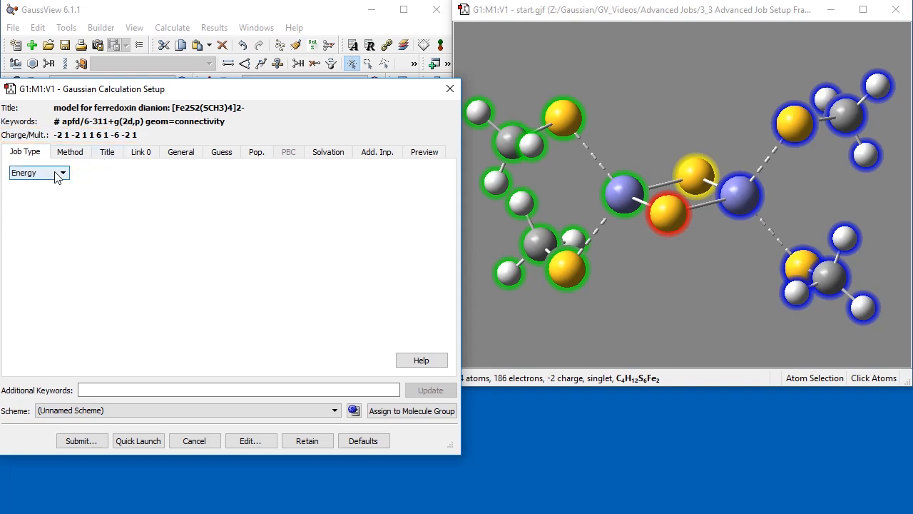
click(62, 173)
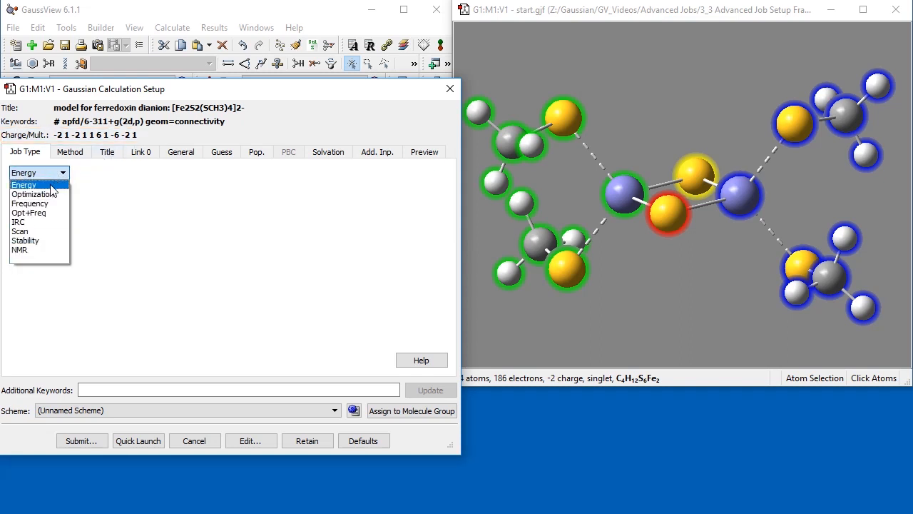
click(24, 184)
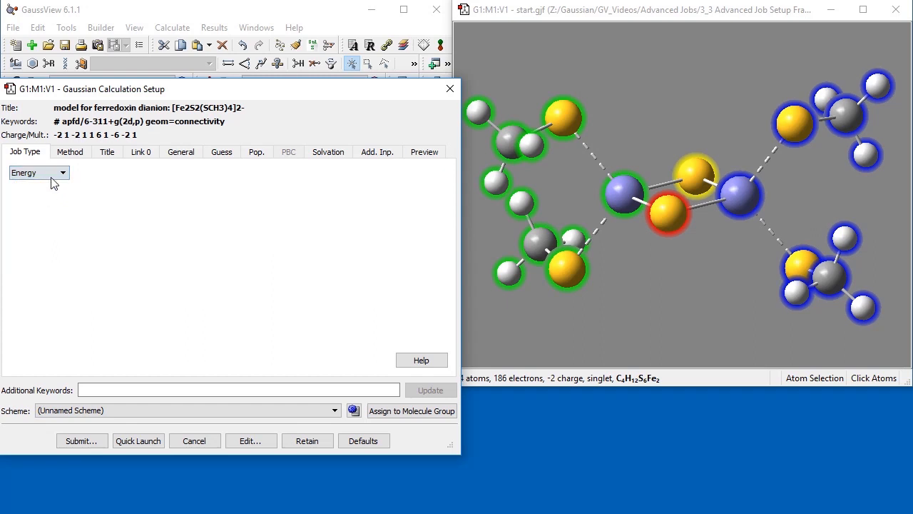
click(69, 151)
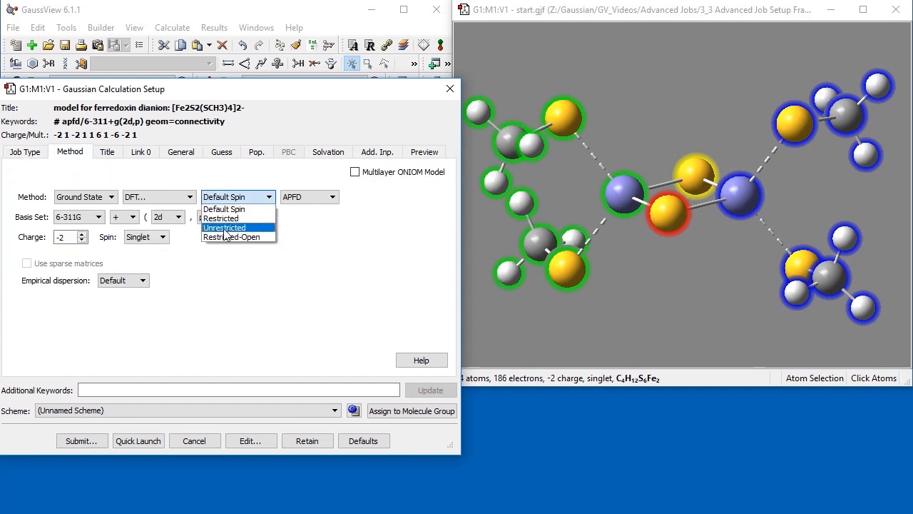
click(225, 227)
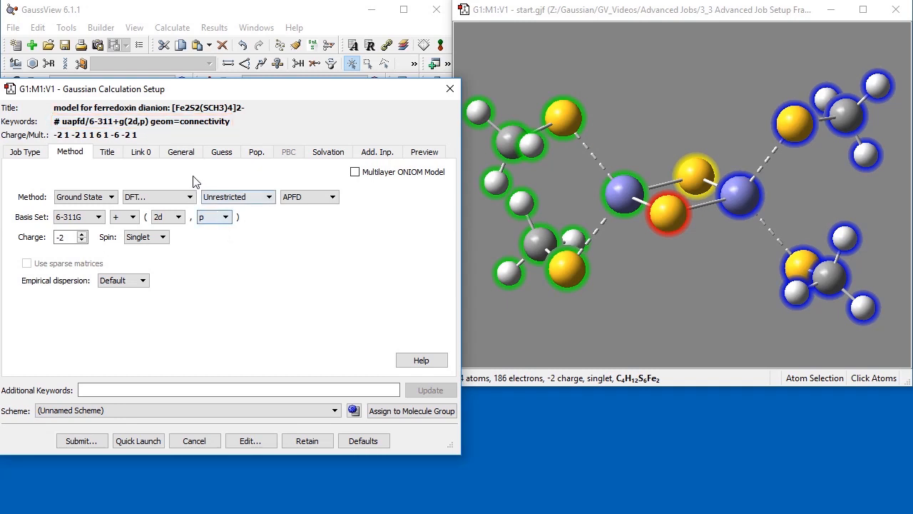
click(180, 151)
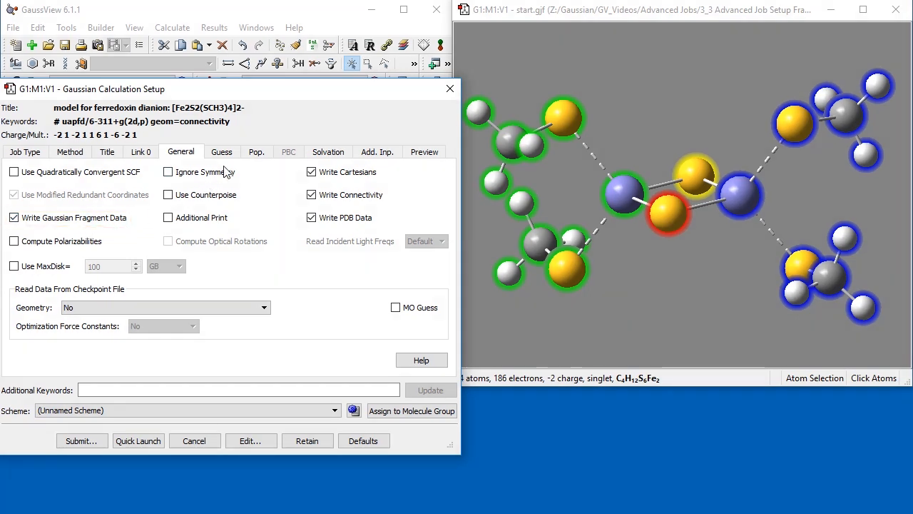
Step: Request a fragment-based guess only (guess=(only,fragment=4)) and preview the input file
click(221, 151)
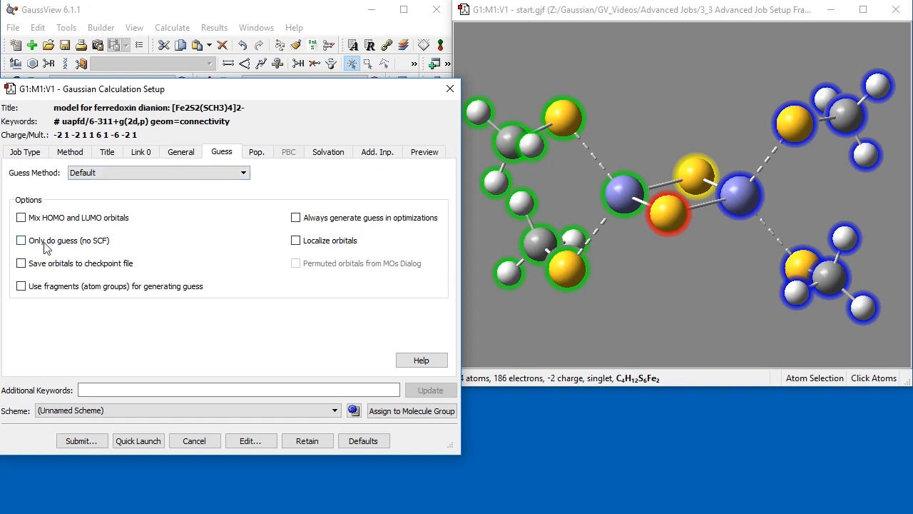
click(21, 285)
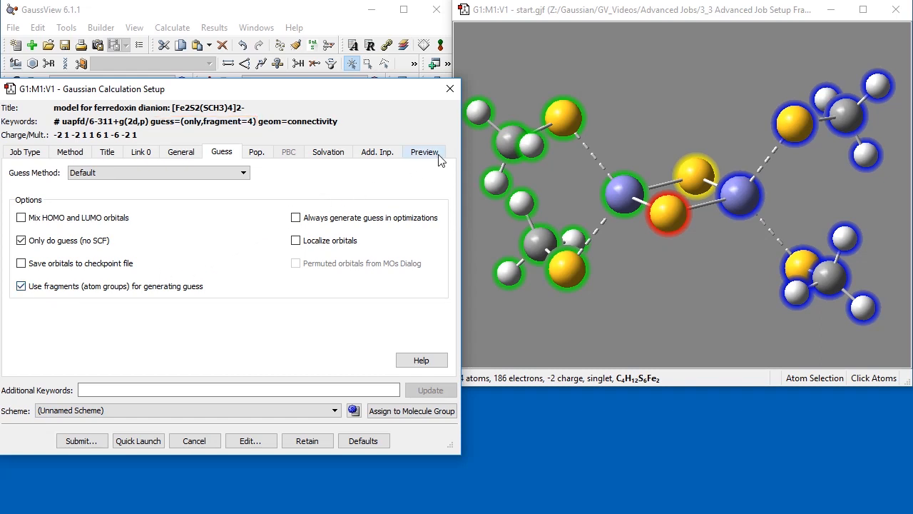
click(425, 151)
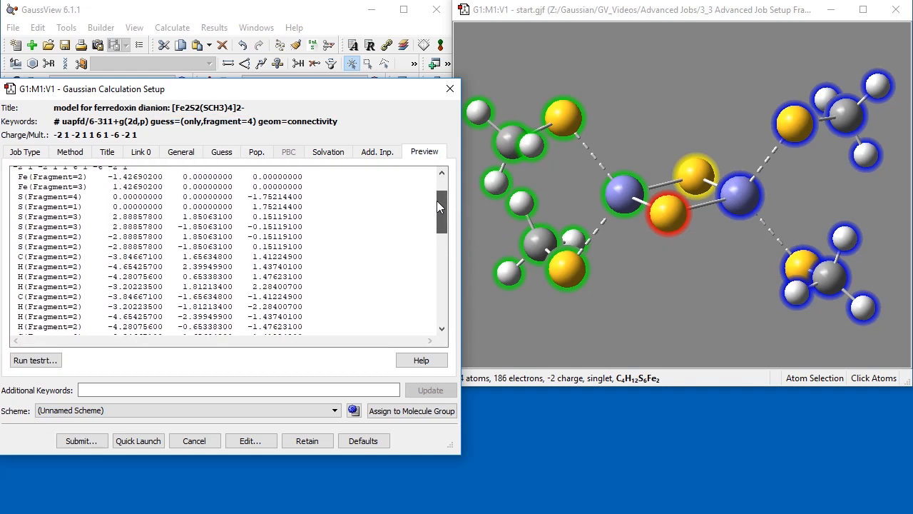
scroll(up, 3)
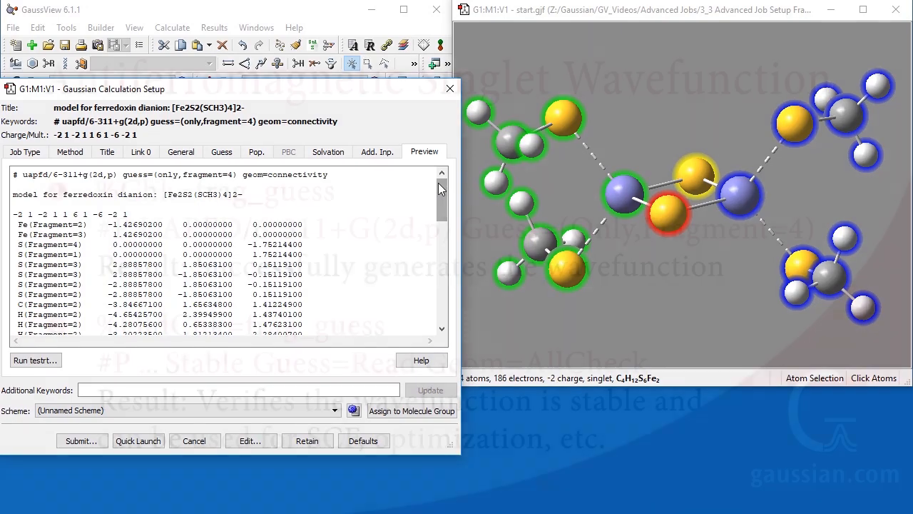
Step: Close the Gaussian Calculation Setup dialog
click(194, 440)
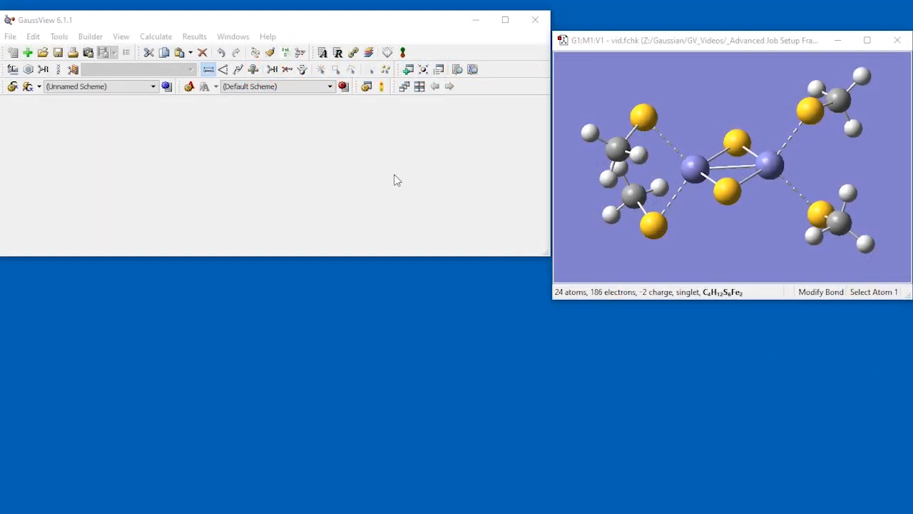
Step: Generate a new spin density cube in Surfaces and Contours
click(194, 36)
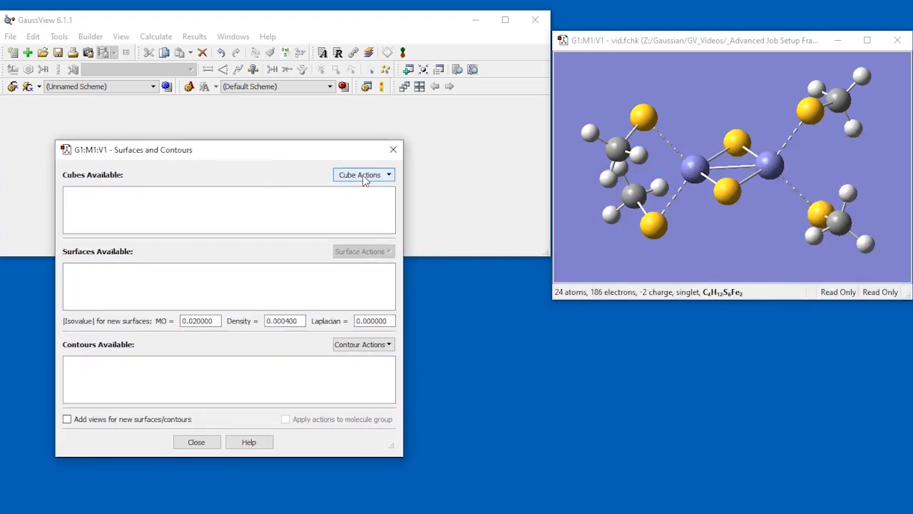
click(363, 175)
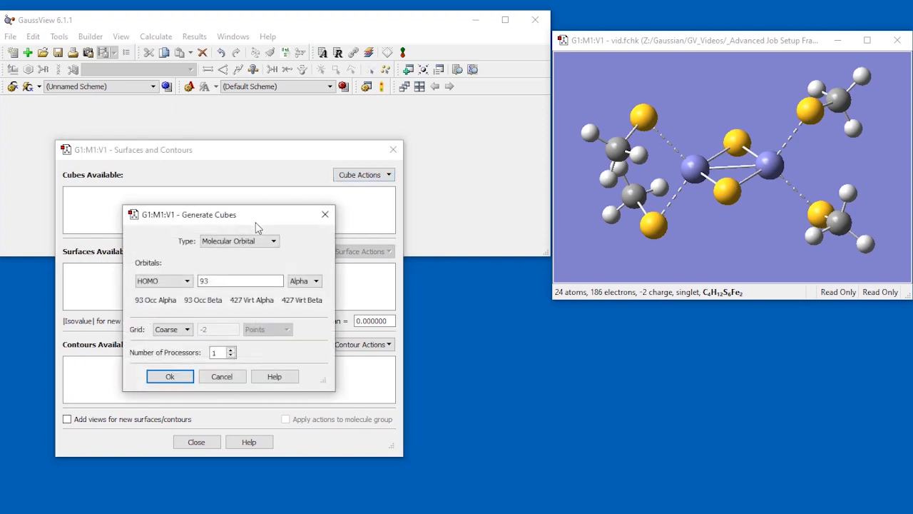
click(272, 241)
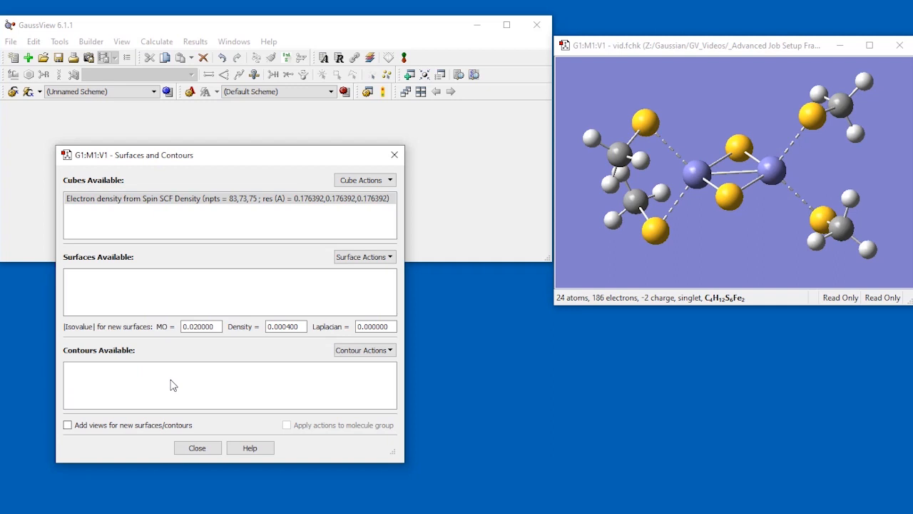
Step: Show the spin-density surface at isovalue 0.004 and rotate to inspect the lobes
click(285, 326)
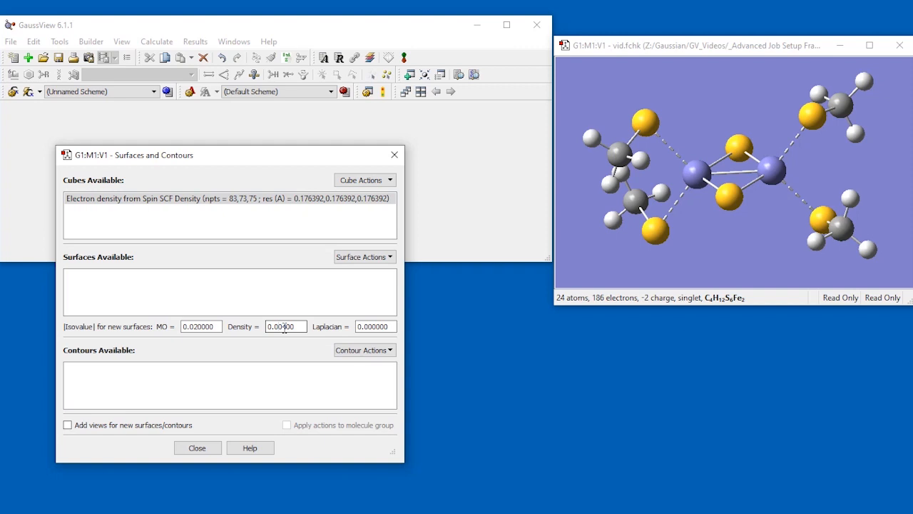
click(363, 256)
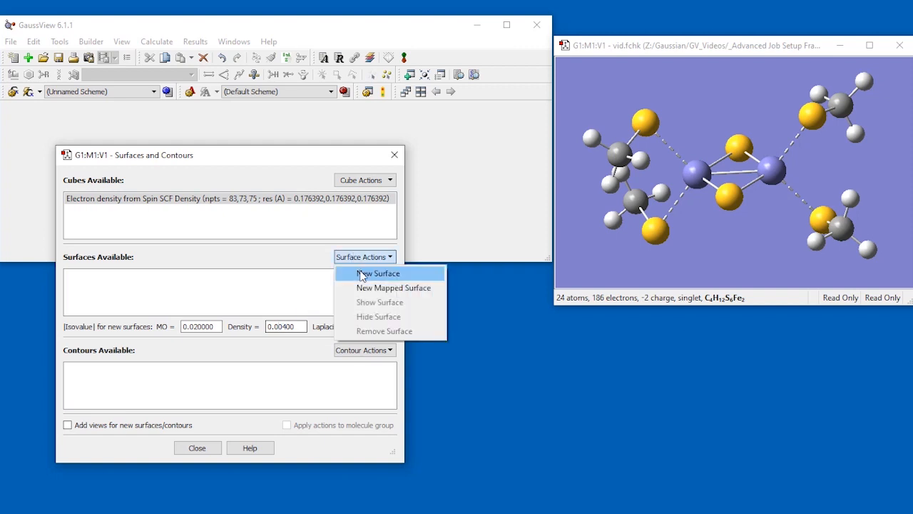
click(377, 273)
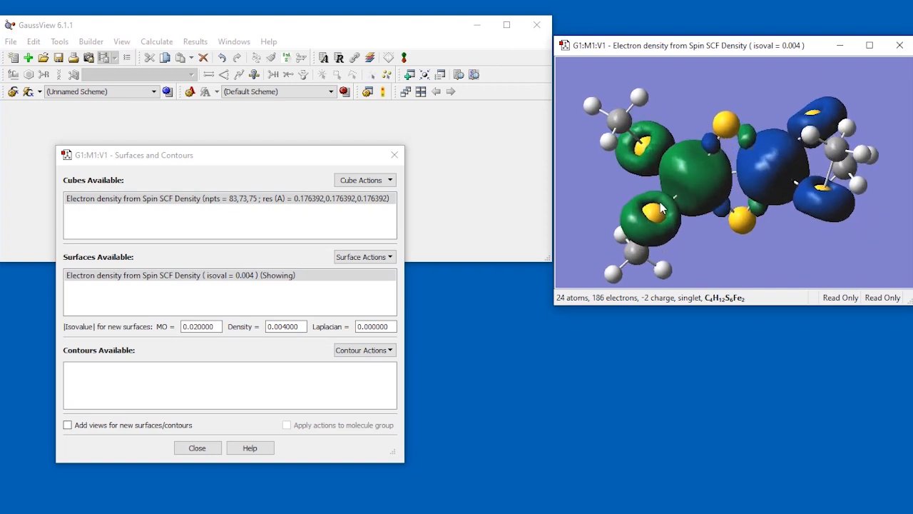
drag(663, 207, 656, 120)
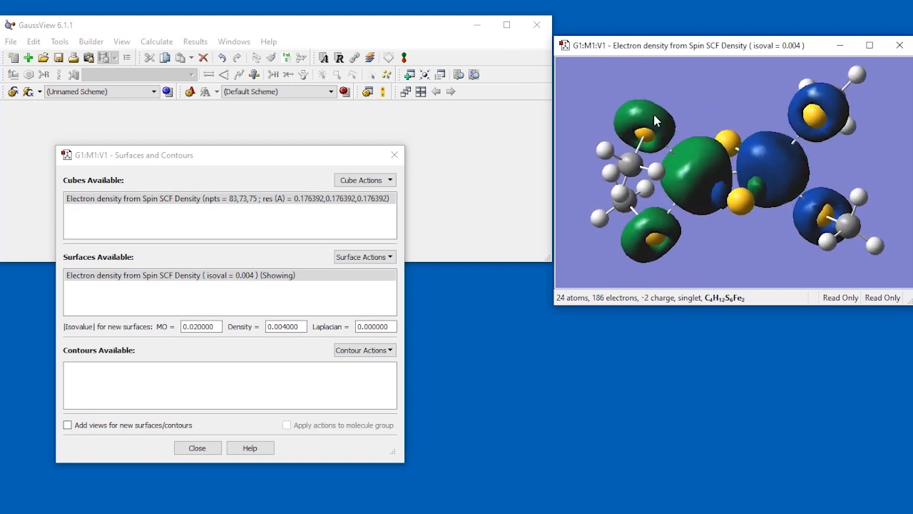
drag(656, 120, 641, 266)
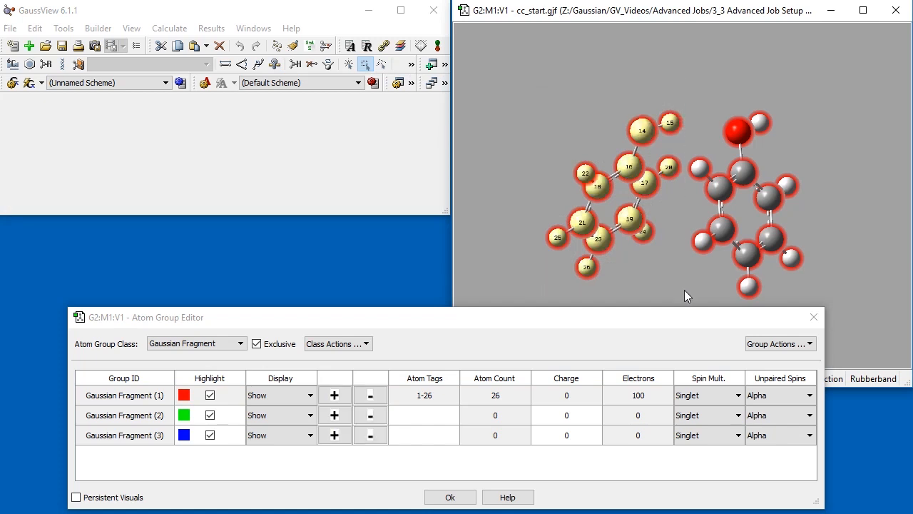
Step: Add the left phenol's atoms to Gaussian Fragment (2)
click(334, 414)
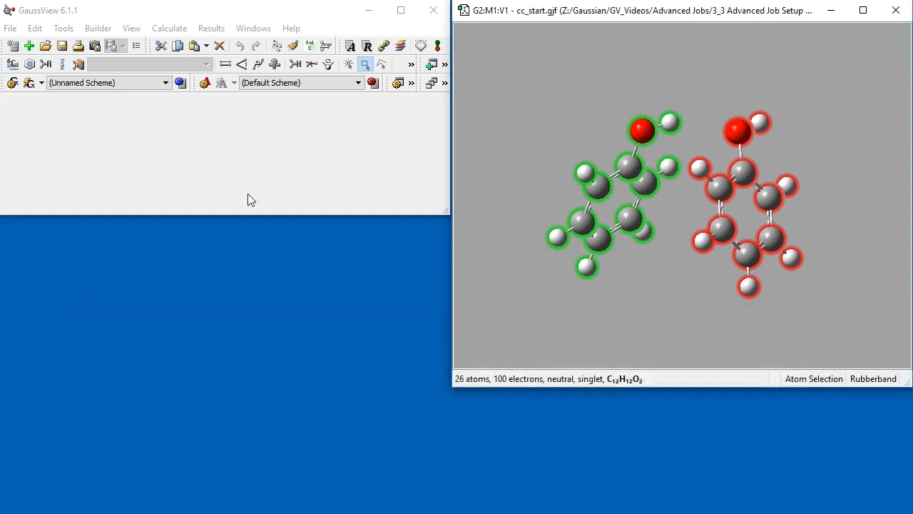
Step: Make the phenol dimer job Opt+Freq with counterpoise correction enabled (counterpoise=2)
click(169, 28)
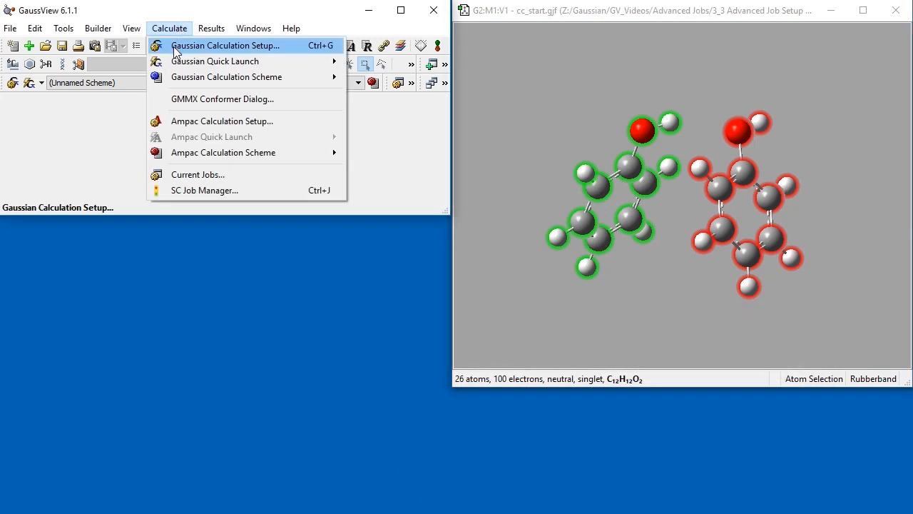
click(225, 44)
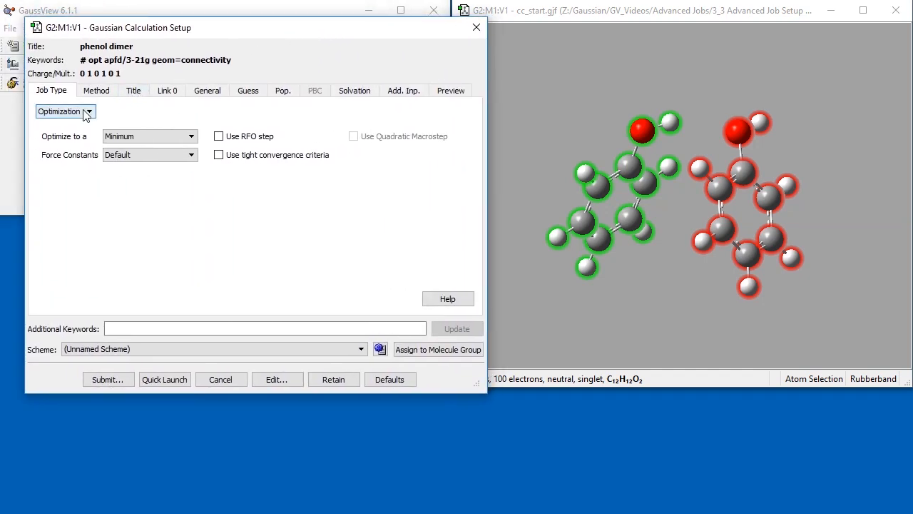
click(64, 111)
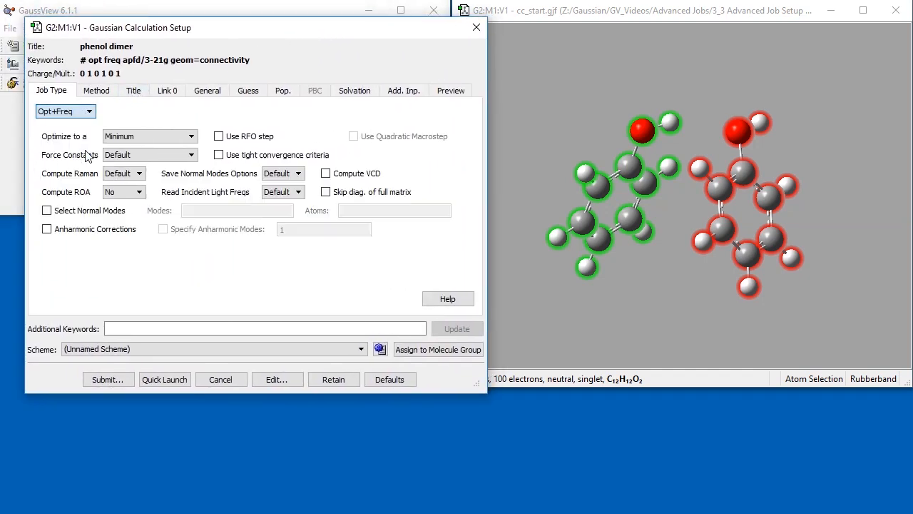
click(96, 90)
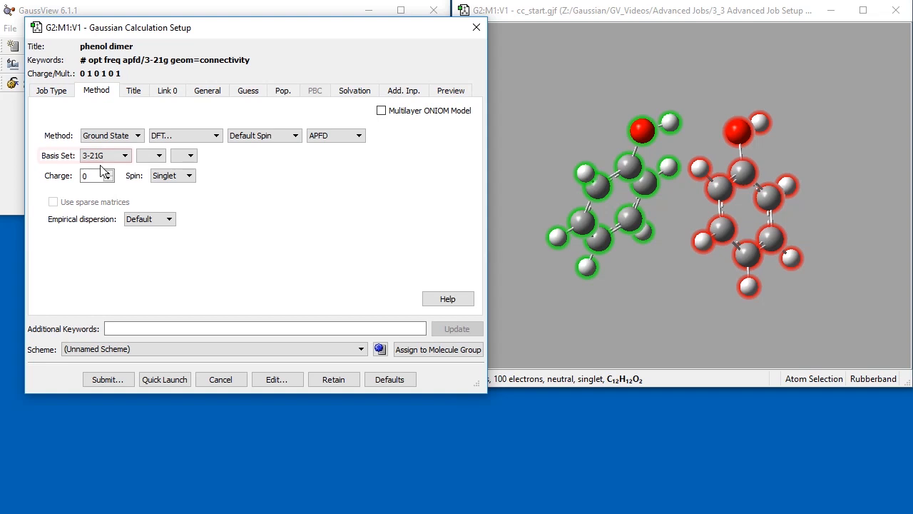
mouse_move(111, 167)
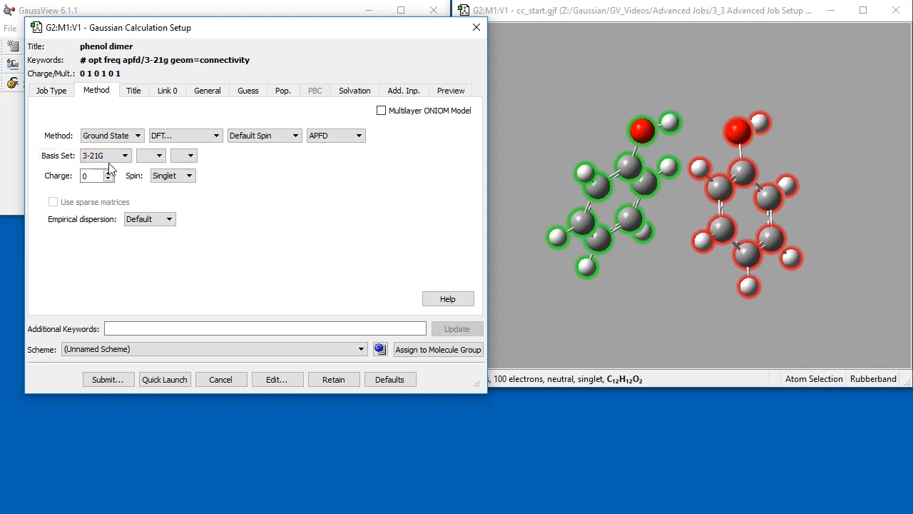
click(207, 90)
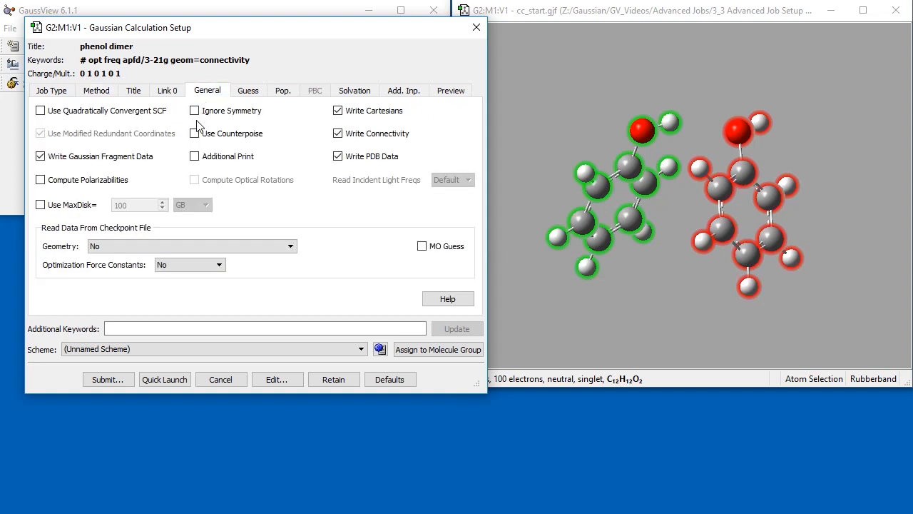
click(194, 134)
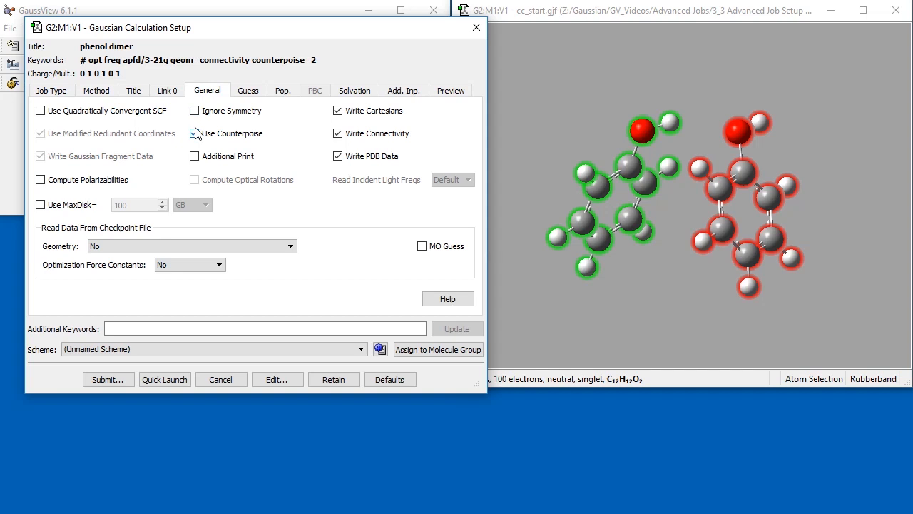
click(194, 133)
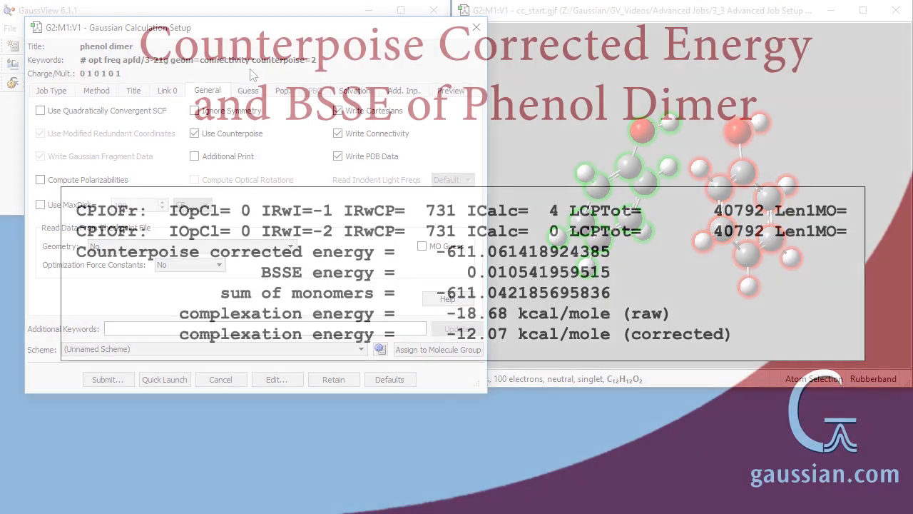
Step: Open e9_04_tiny_cc.log at its final 26-atom geometry, step 24 of 24
click(220, 379)
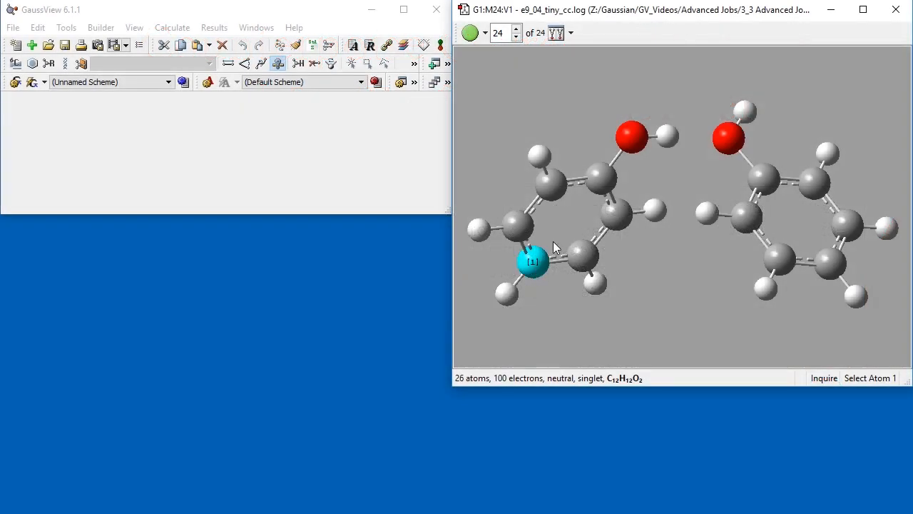
Step: Pick a left-ring carbon, both oxygens, and a right-ring carbon in Inquire mode
click(730, 136)
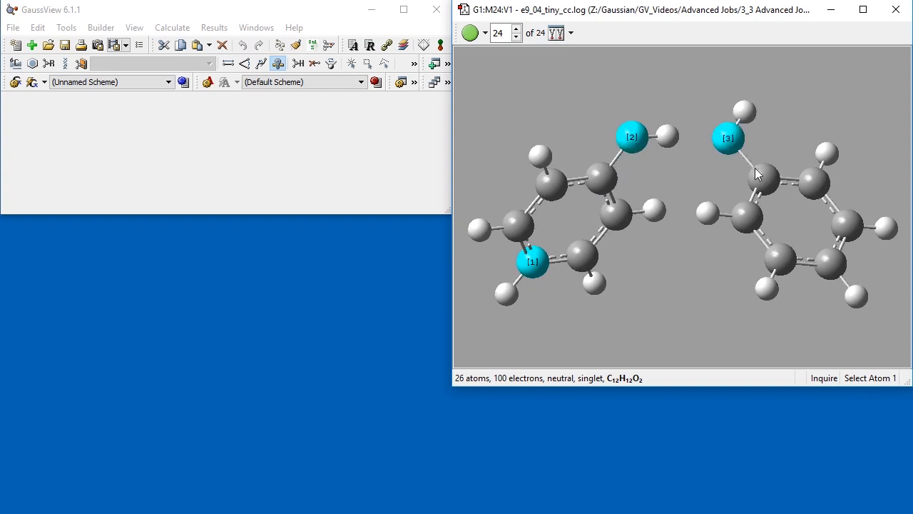
click(830, 265)
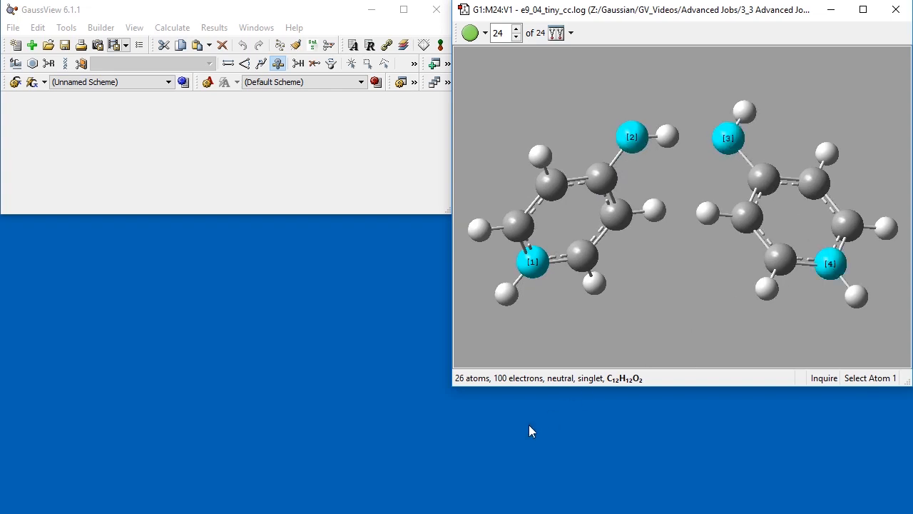
mouse_move(493, 406)
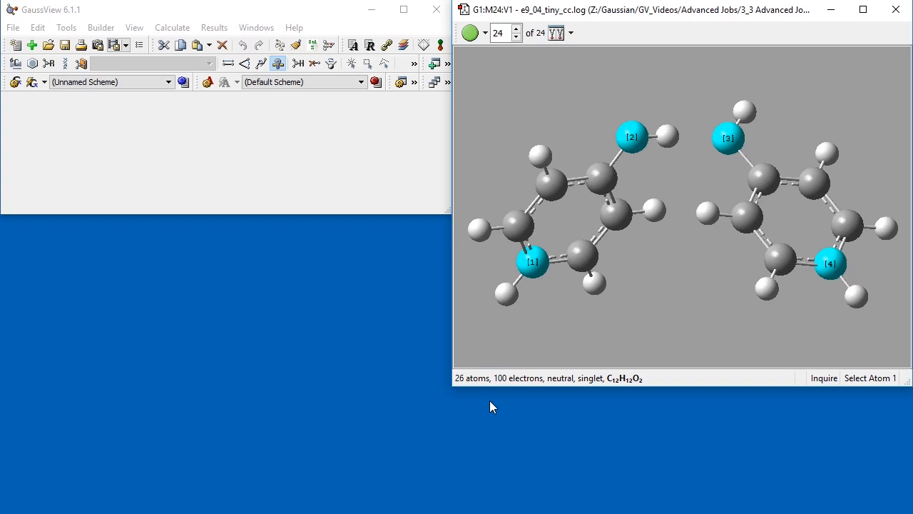